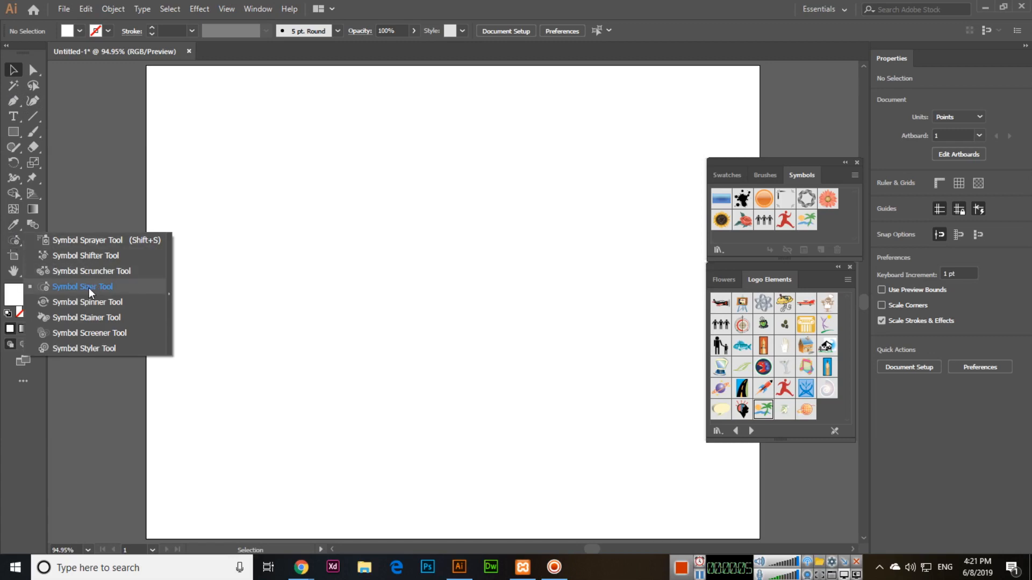
pyautogui.moveTo(96, 295)
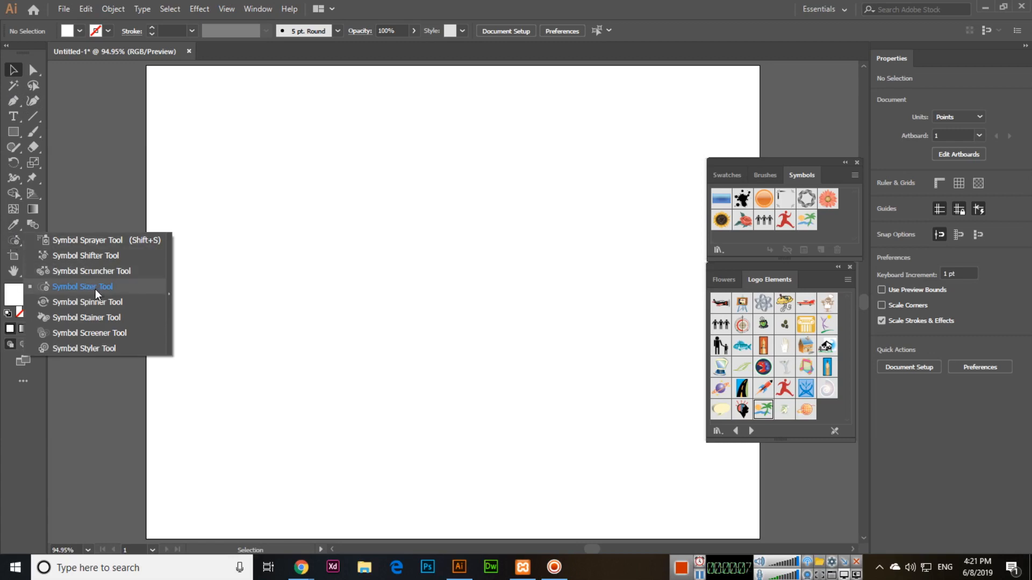
# Step: Activate the Symbol Sizer tool over the placed sunflower symbol instance
pyautogui.click(83, 286)
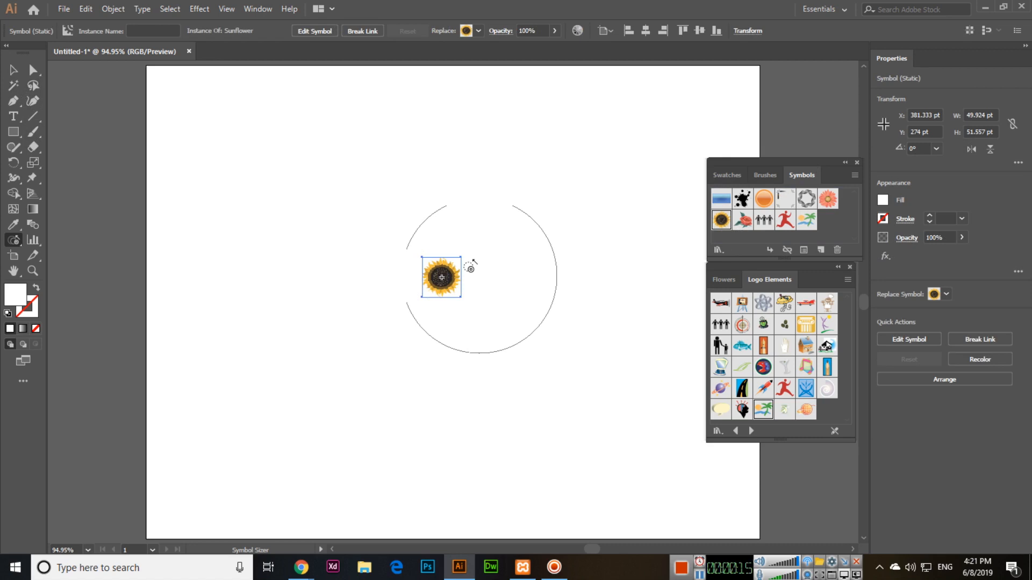
# Step: With the Symbol Sizer, enlarge the sunflower then Alt-shrink it to about 150 pt across
pyautogui.click(14, 240)
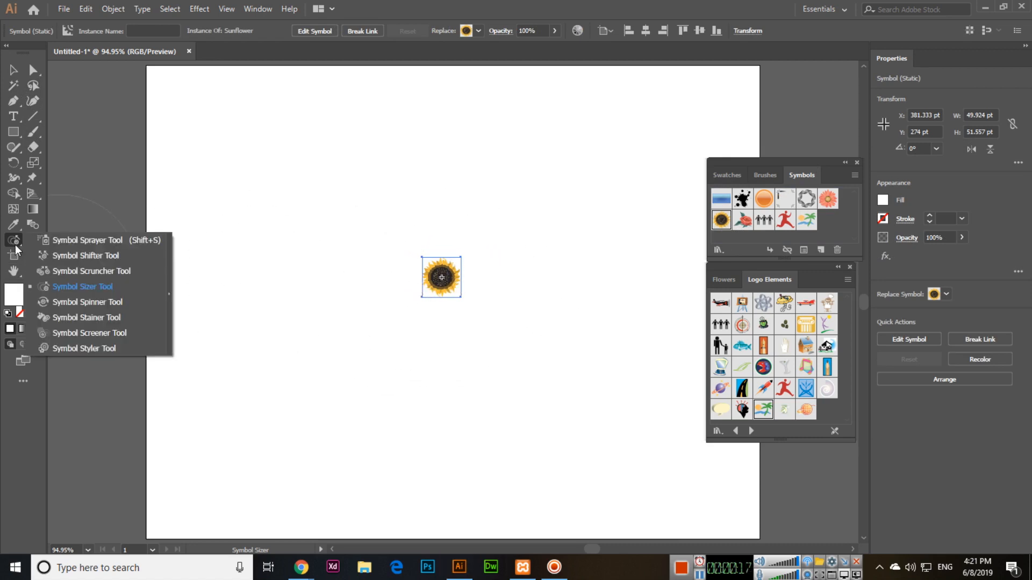
pyautogui.click(82, 286)
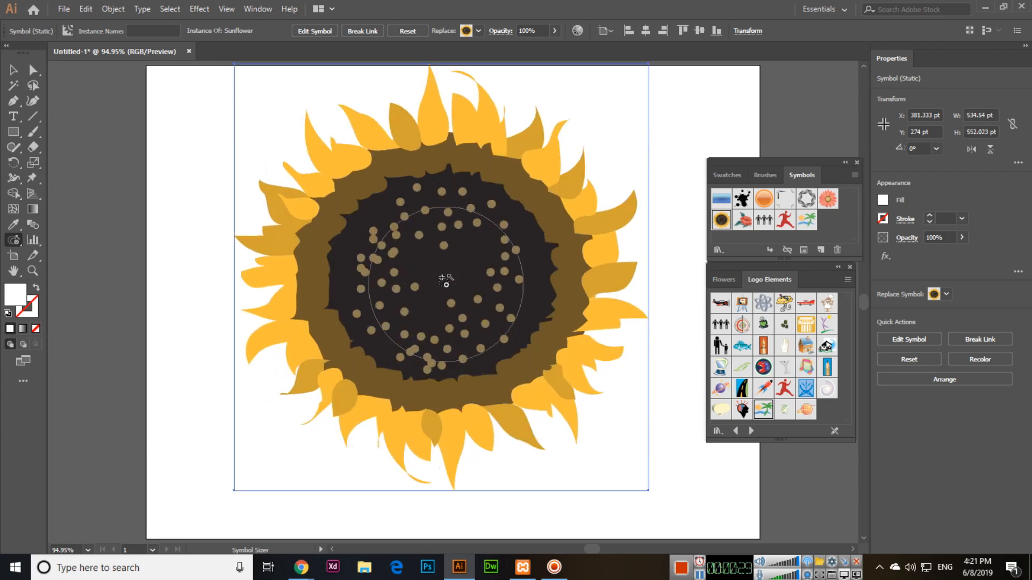
pyautogui.moveTo(445, 278); pyautogui.dragTo(484, 319)
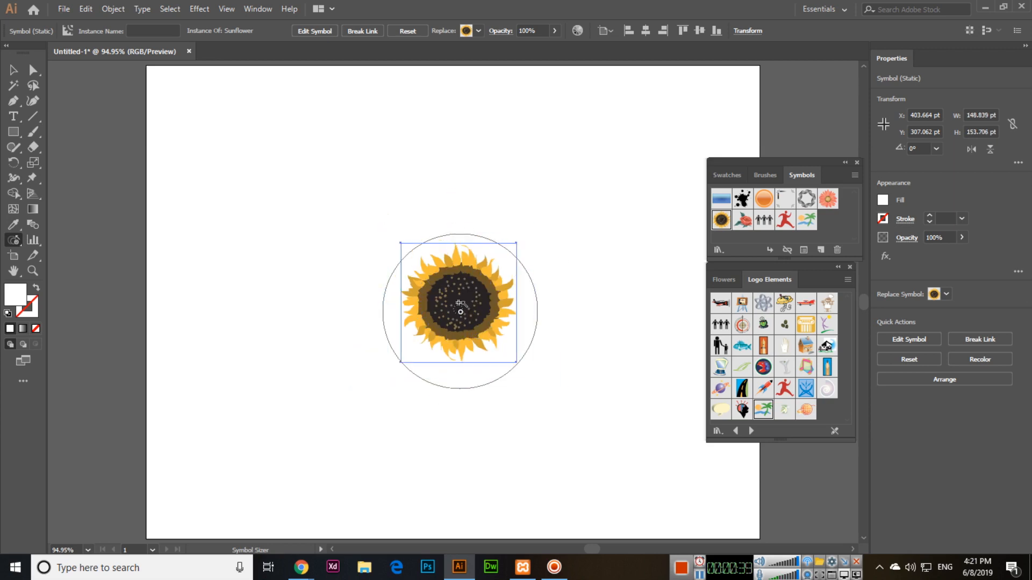
# Step: Grow the sunflower to roughly 515 pt, nearly filling the artboard
pyautogui.moveTo(517, 242); pyautogui.dragTo(490, 281)
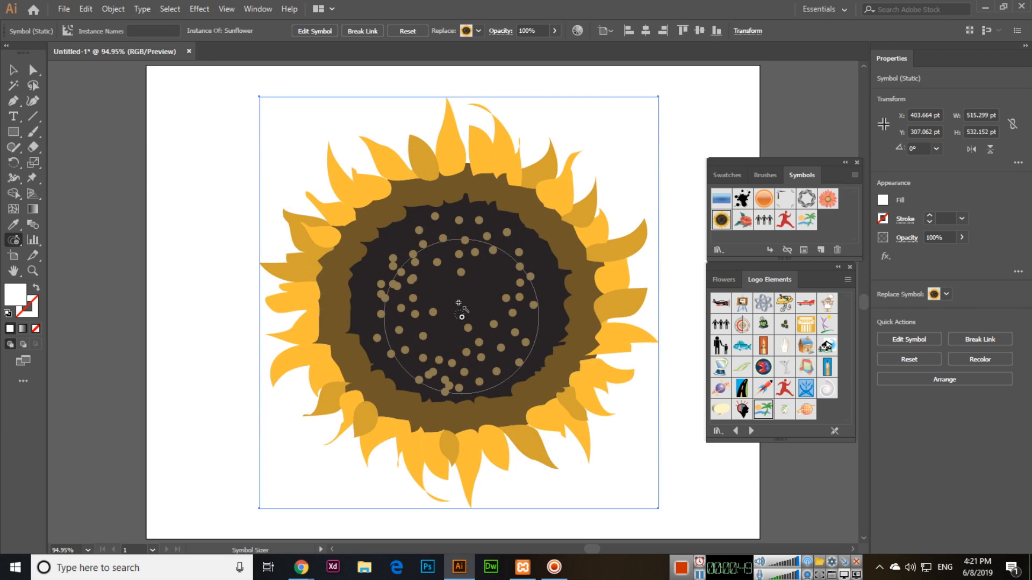
pyautogui.click(12, 239)
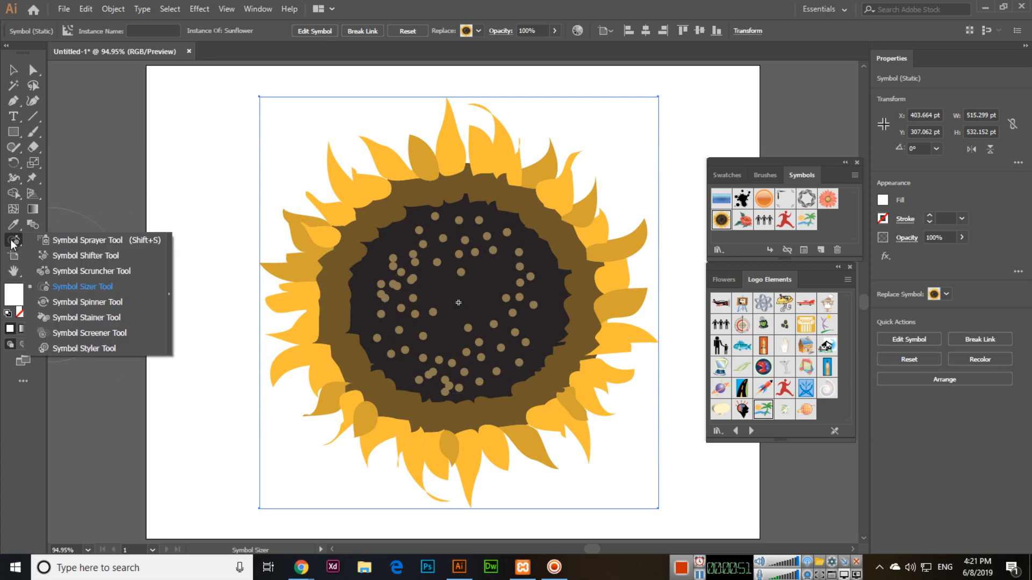
pyautogui.click(14, 239)
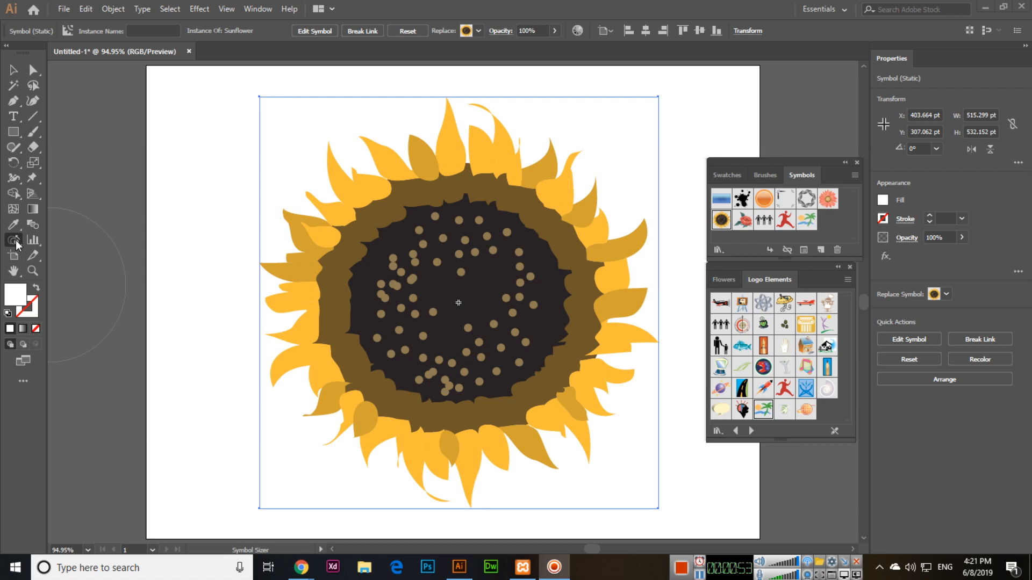